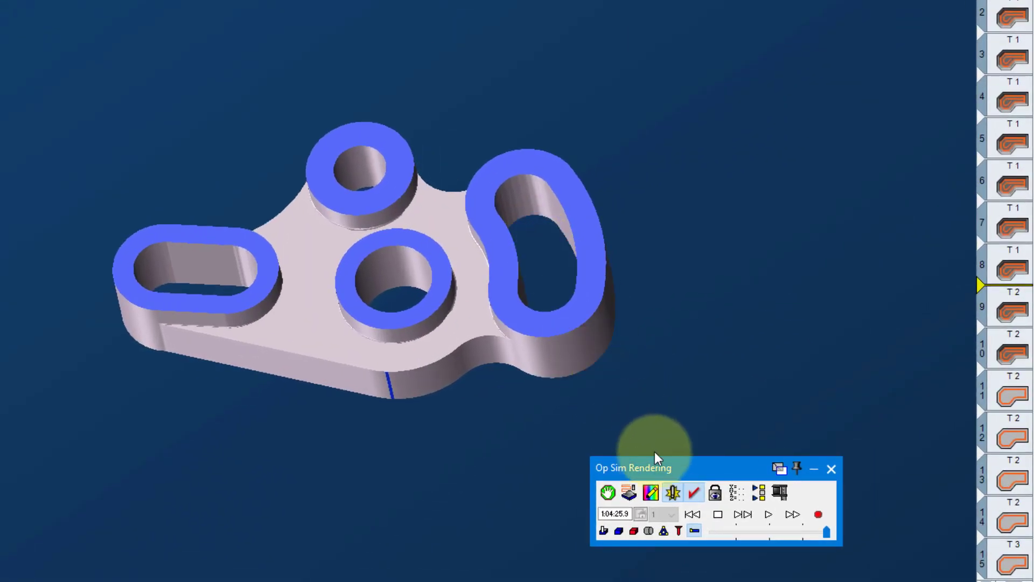
Close Op Sim and show the Operation Manager grid, bringing up the column header menu
right_click(656, 459)
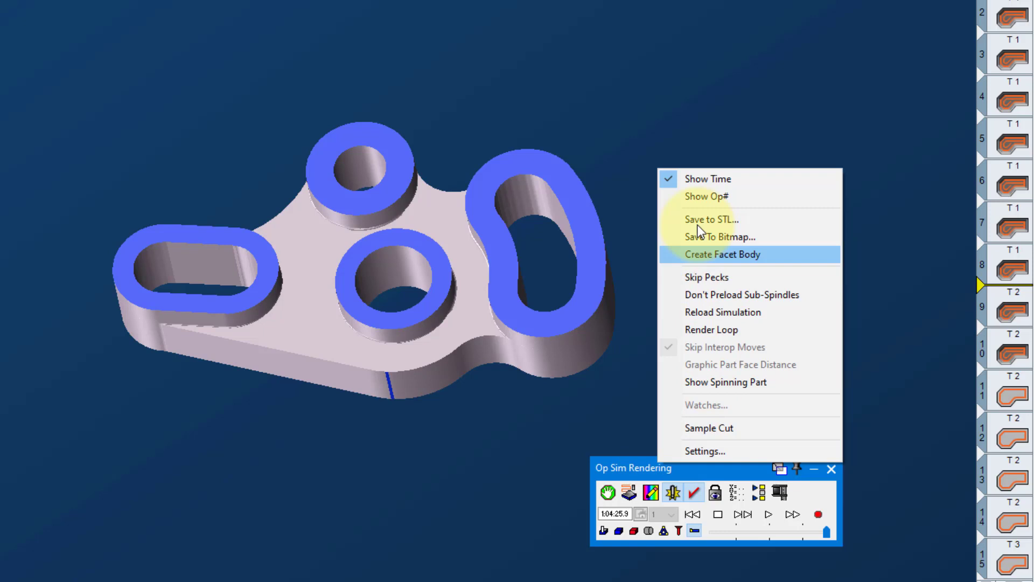
mouse_move(745, 528)
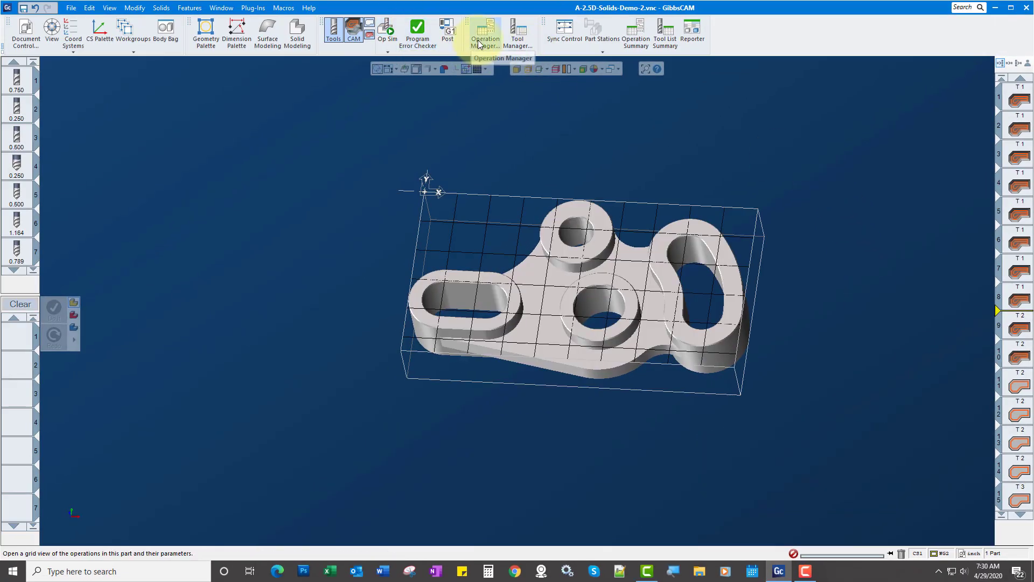
click(485, 33)
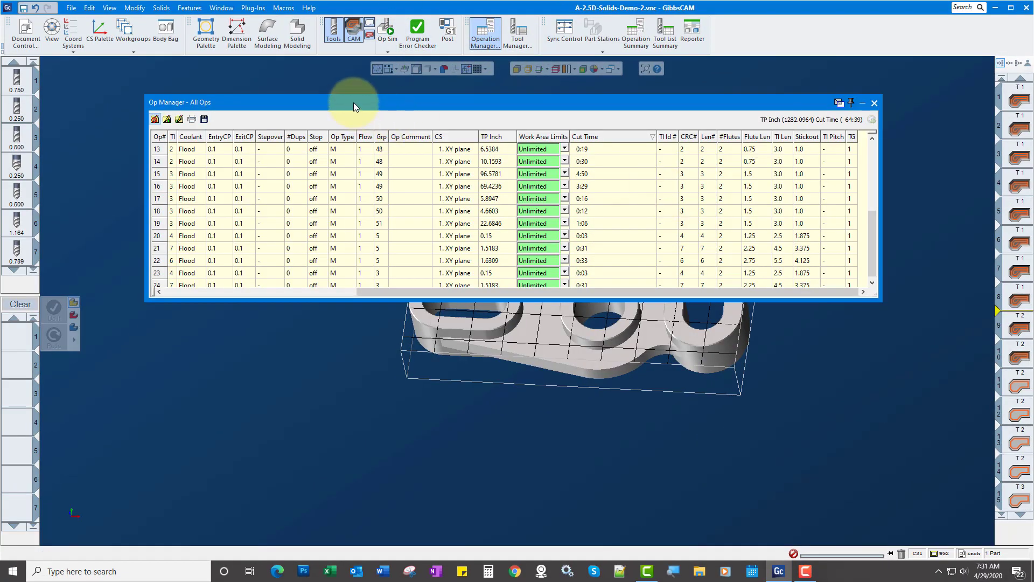
right_click(543, 137)
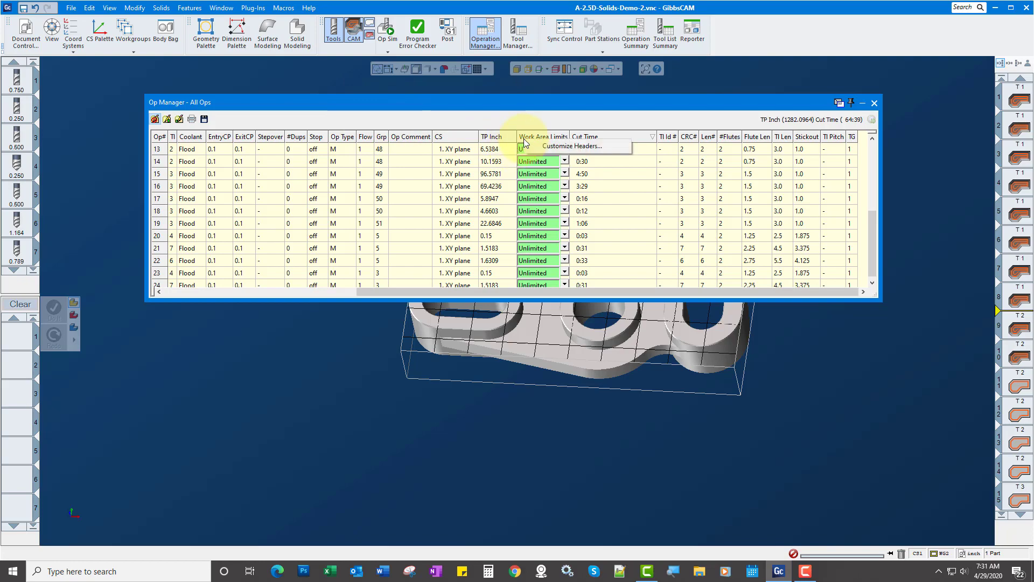
mouse_move(553, 151)
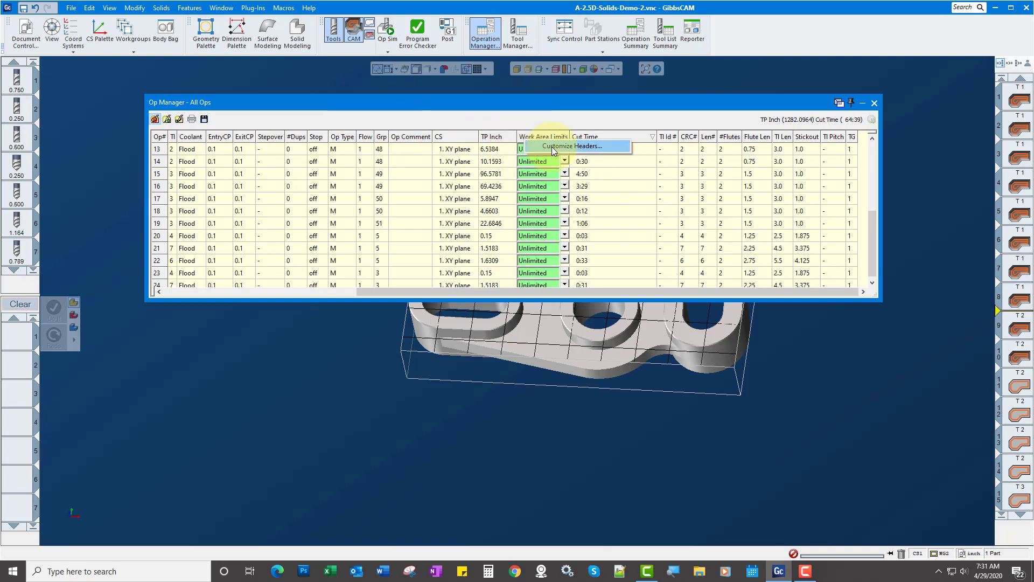
Choose Customize Headers and select a column in the Visible Columns list
click(571, 145)
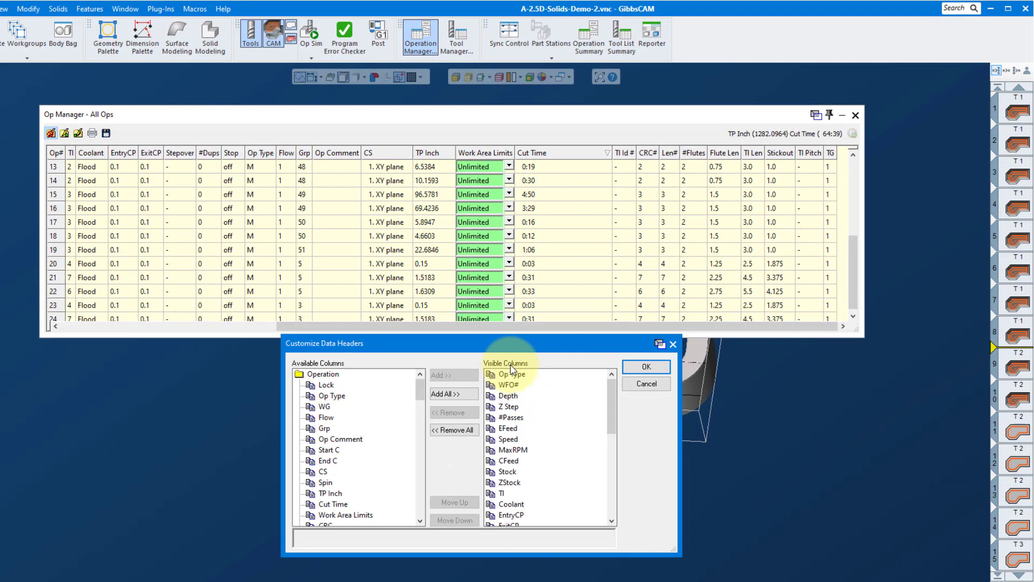
click(344, 514)
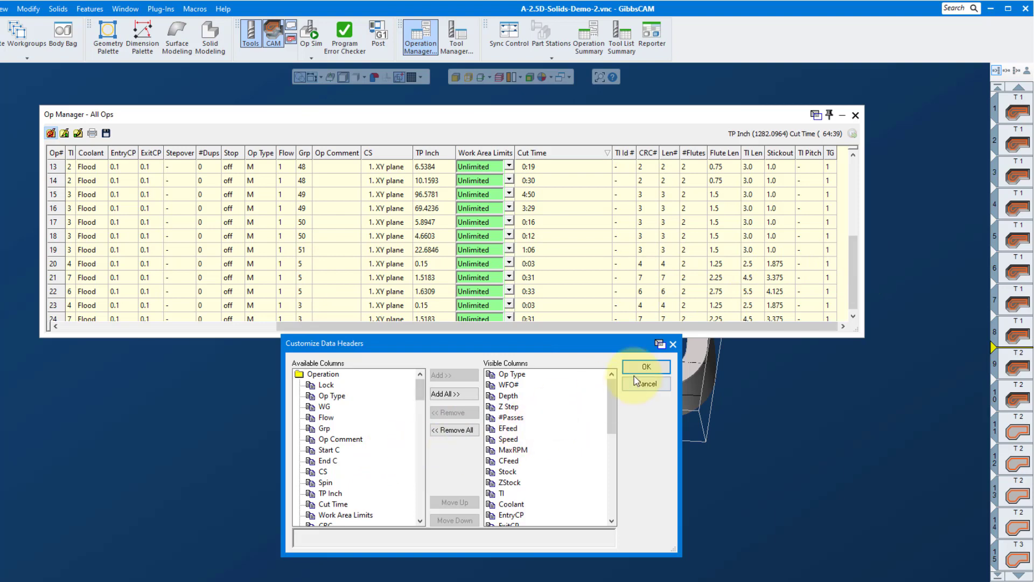
Accept the Customize Data Headers settings unchanged, keeping the Cut Time column
click(645, 366)
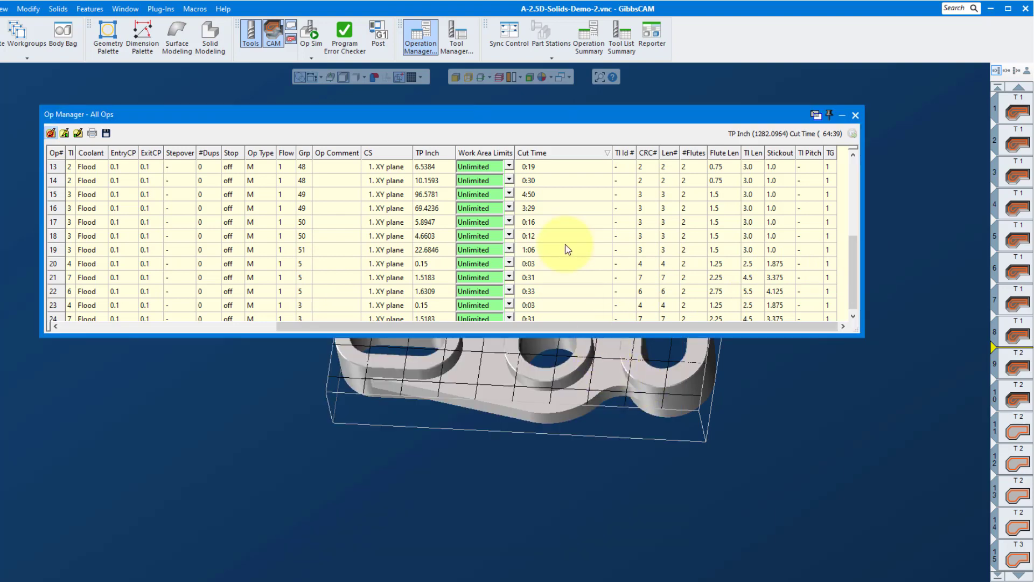
mouse_move(557, 161)
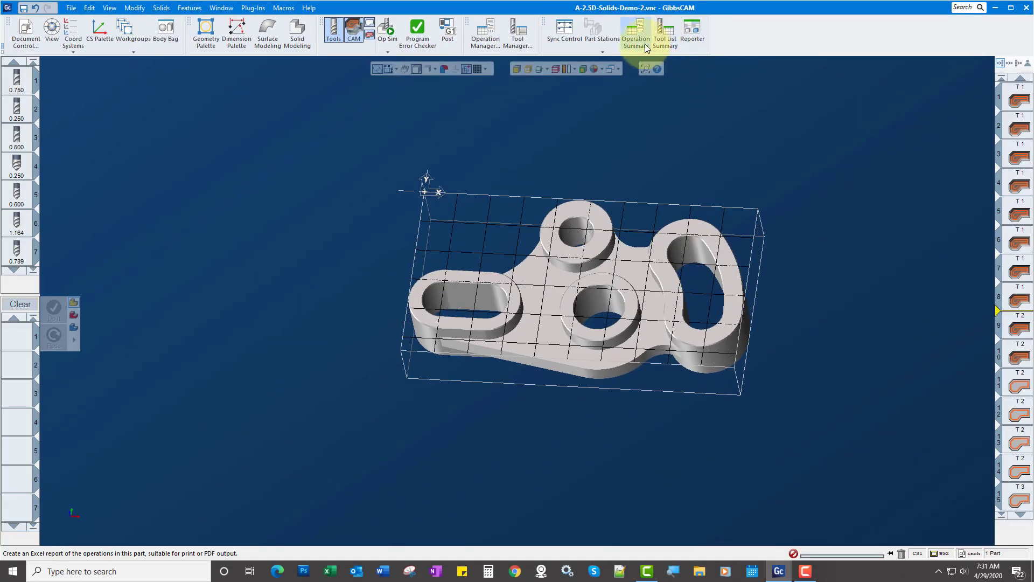
Generate the Excel Operation Summary report, opened as report.xlsx
click(634, 33)
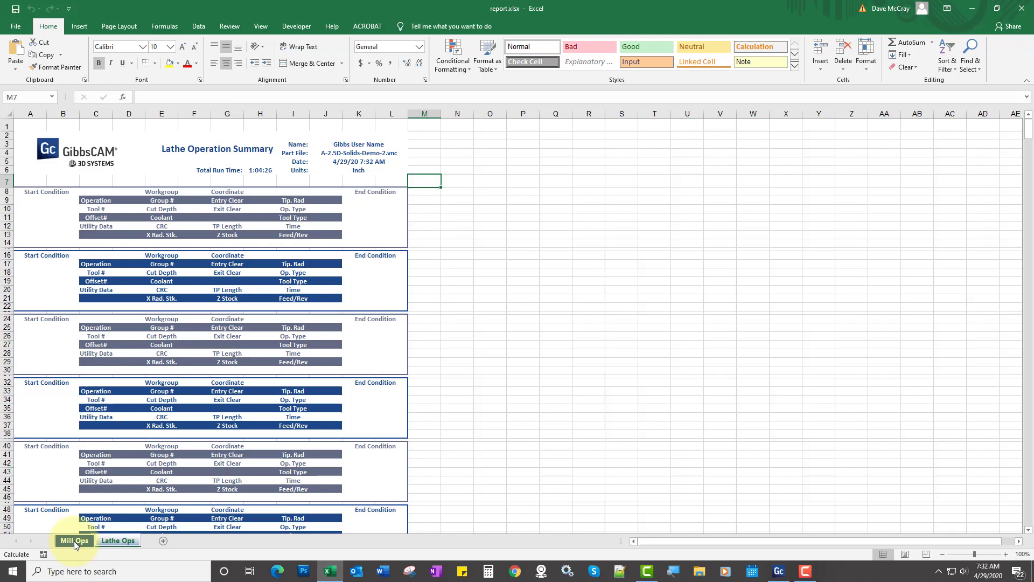
Show the Mill Ops sheet with the Mill Operation Summary and 1:04:26 total run time
click(74, 539)
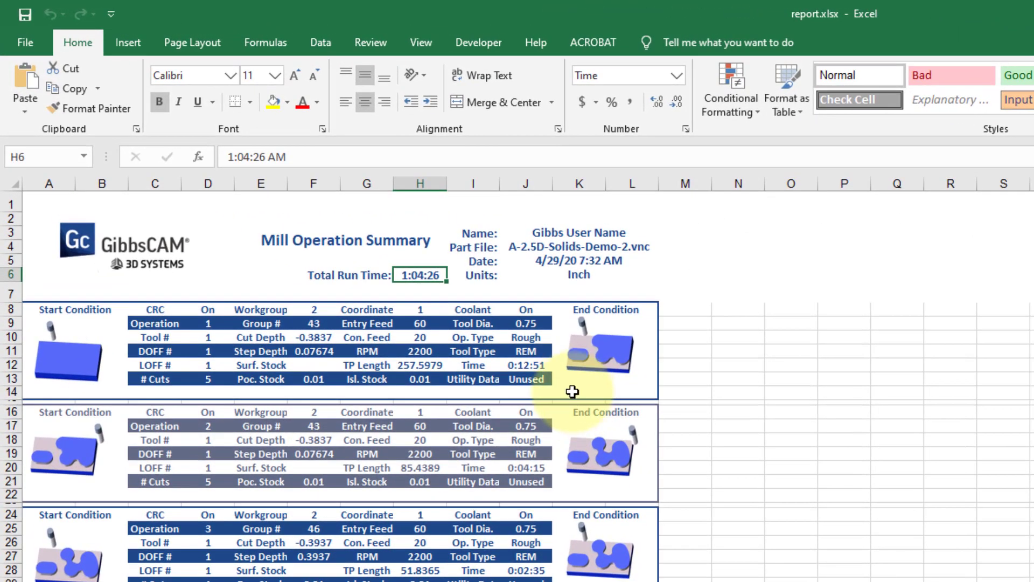
mouse_move(529, 315)
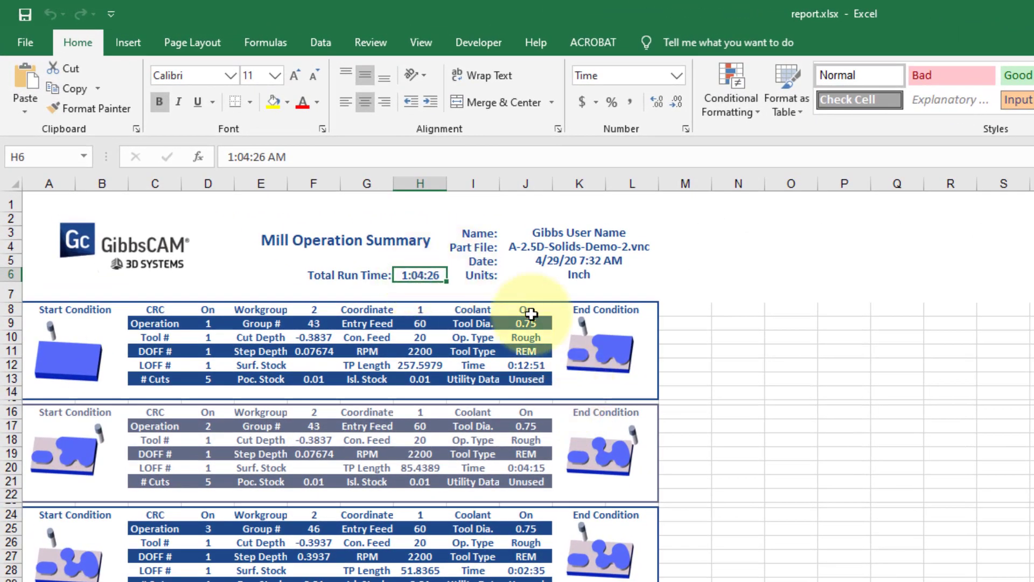